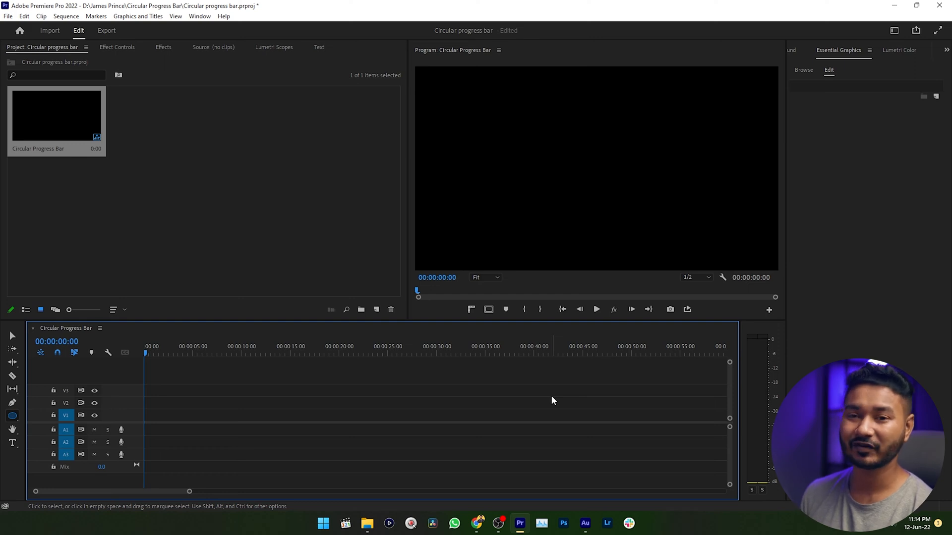
mouse_move(630, 134)
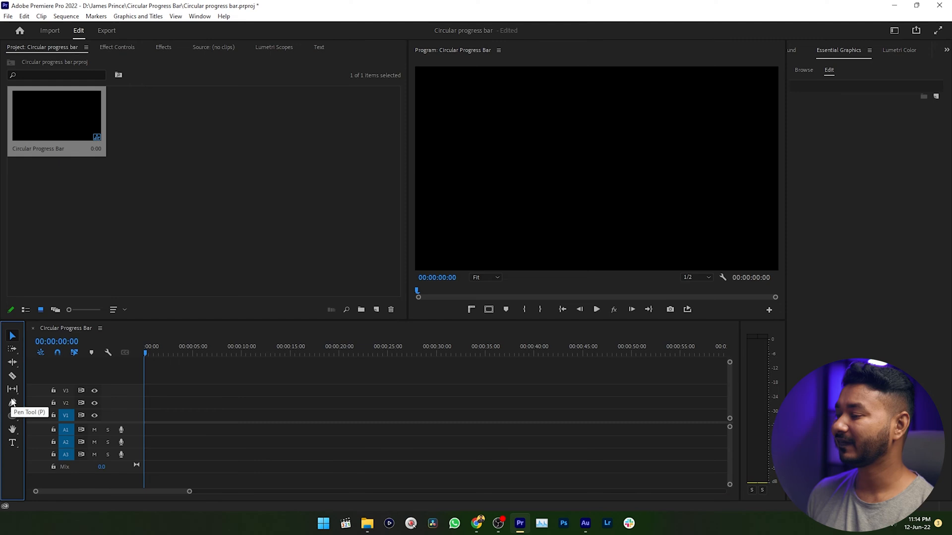
mouse_move(12, 418)
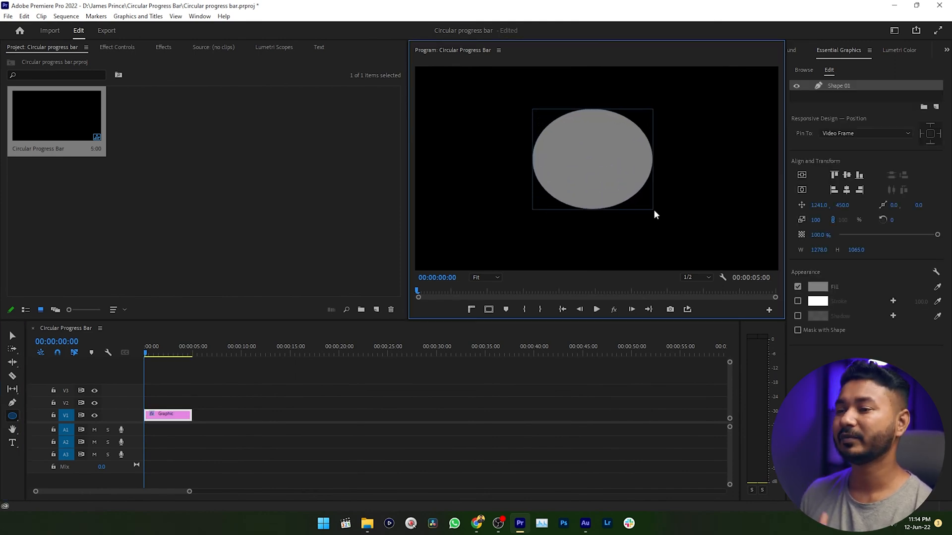
Draw a grey ellipse, constrain it to a 1708×1708 perfect circle and enlarge it toward frame centre
left_click_drag(653, 210, 668, 221)
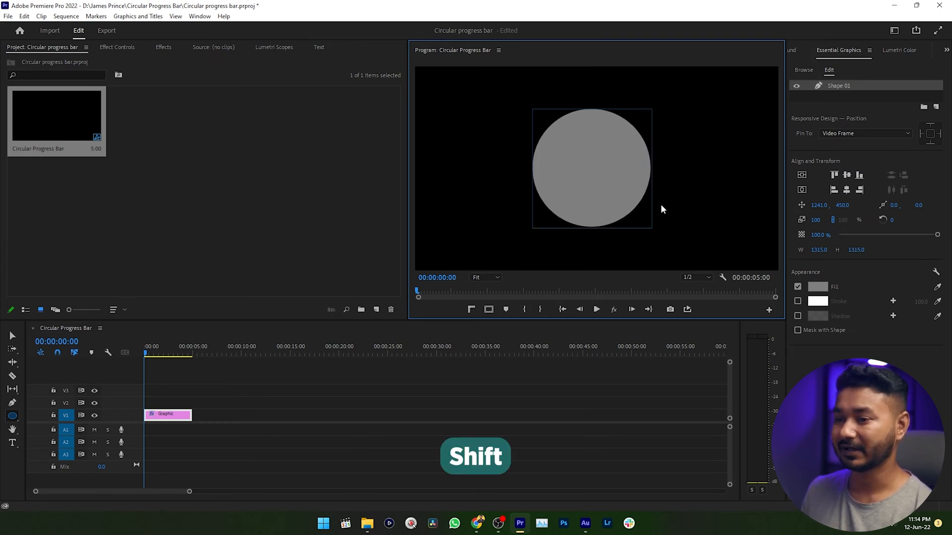
left_click_drag(651, 223, 694, 262)
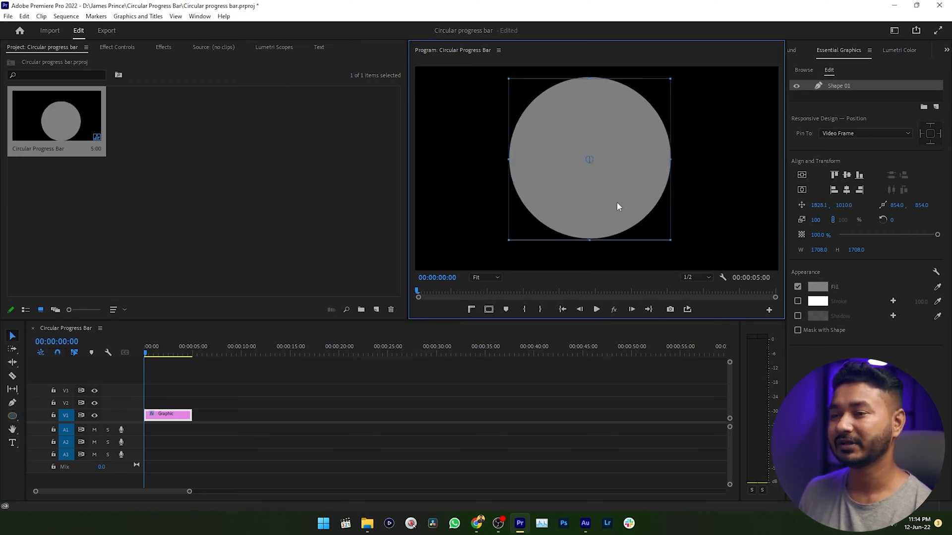
left_click_drag(589, 159, 612, 177)
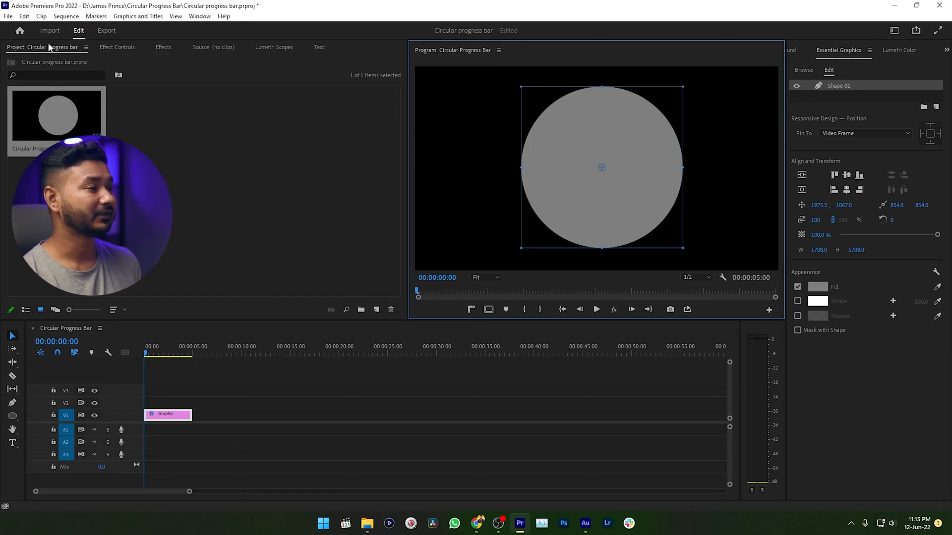
Show Essential Graphics and align the circle to the frame centre at 1920, 1080
left_click(199, 16)
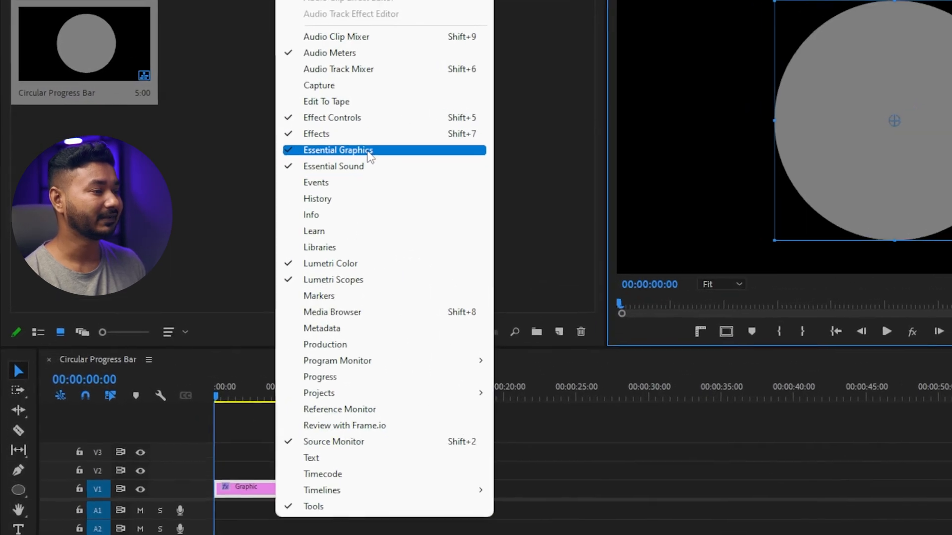
left_click(338, 150)
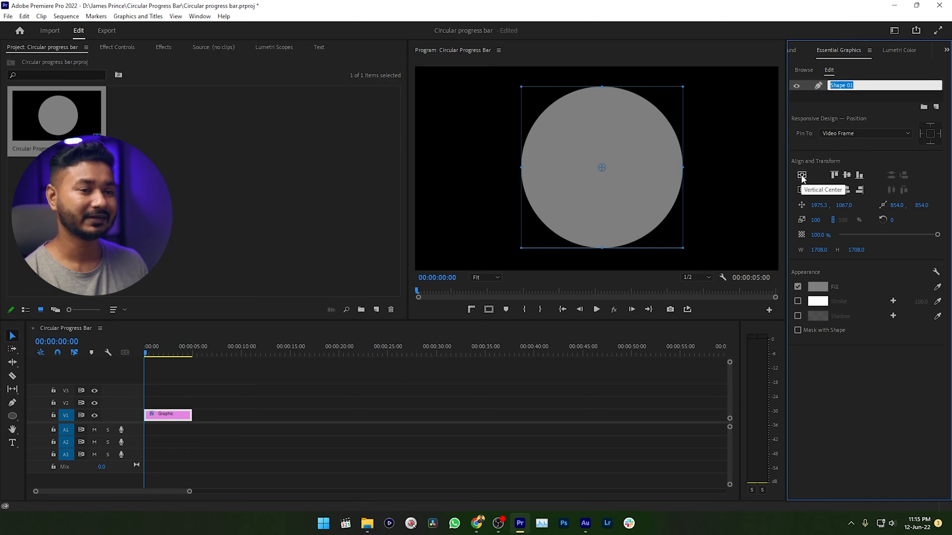
left_click(802, 190)
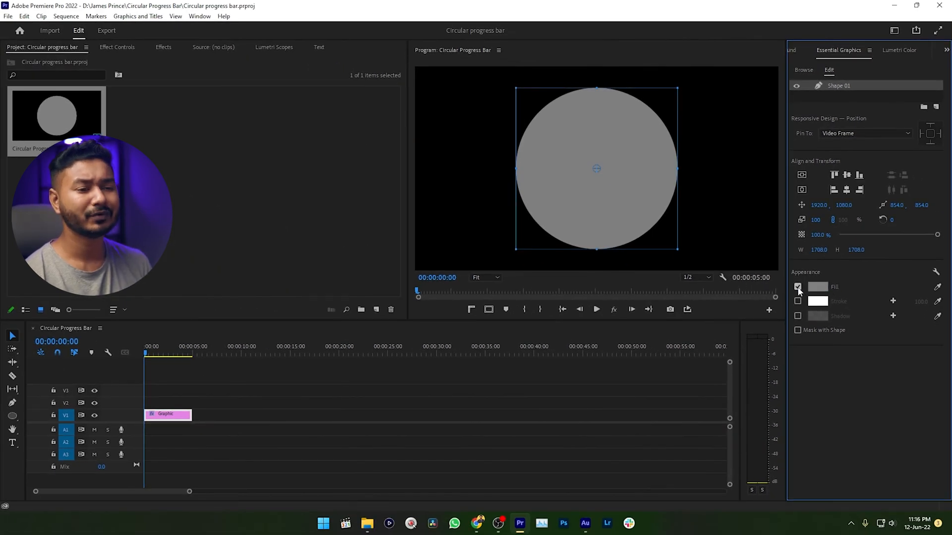
Remove the fill, give the circle a white stroke of width 100, try a second white stroke and remove it
left_click(798, 287)
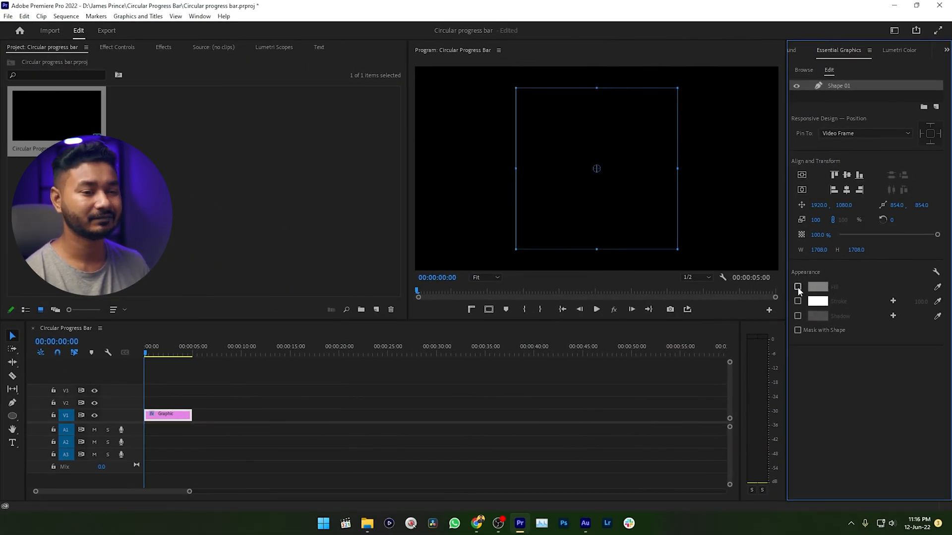
left_click(797, 301)
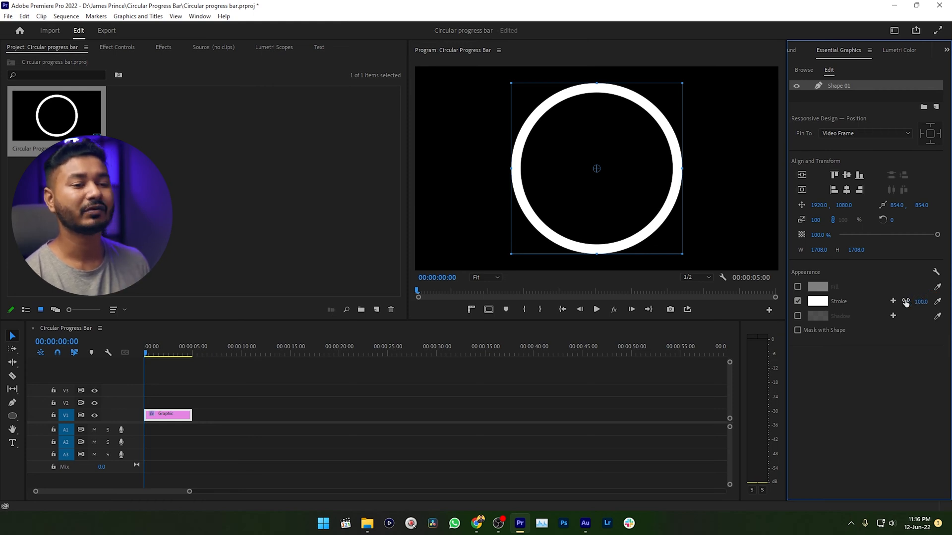
left_click(893, 301)
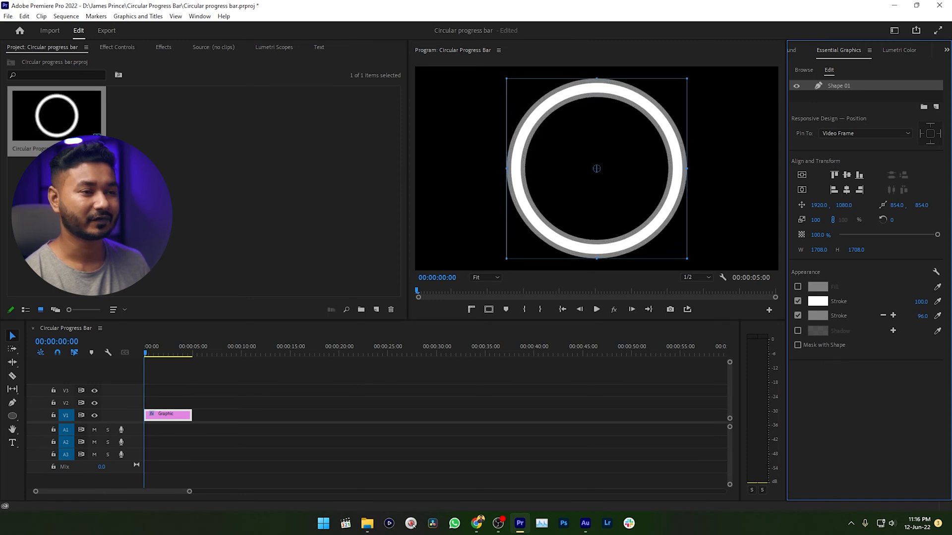
left_click(818, 302)
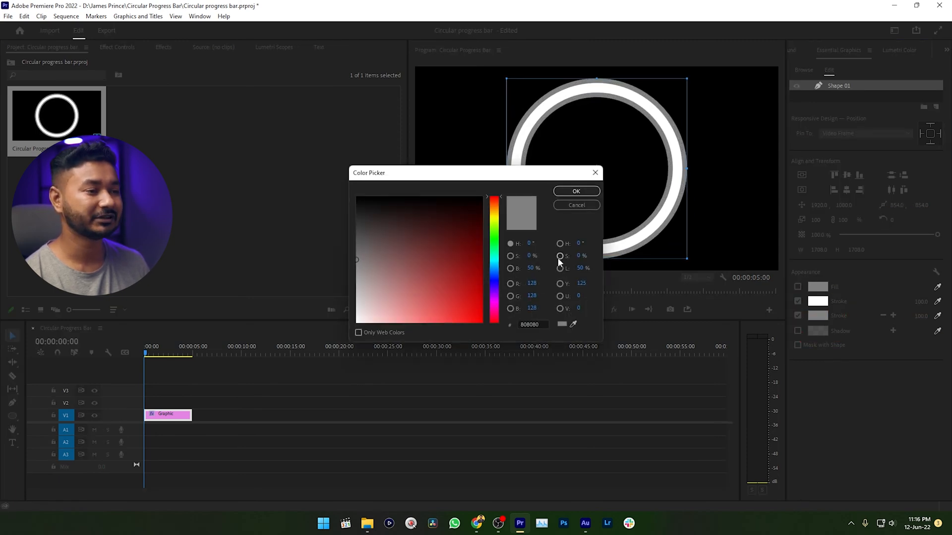
left_click(575, 190)
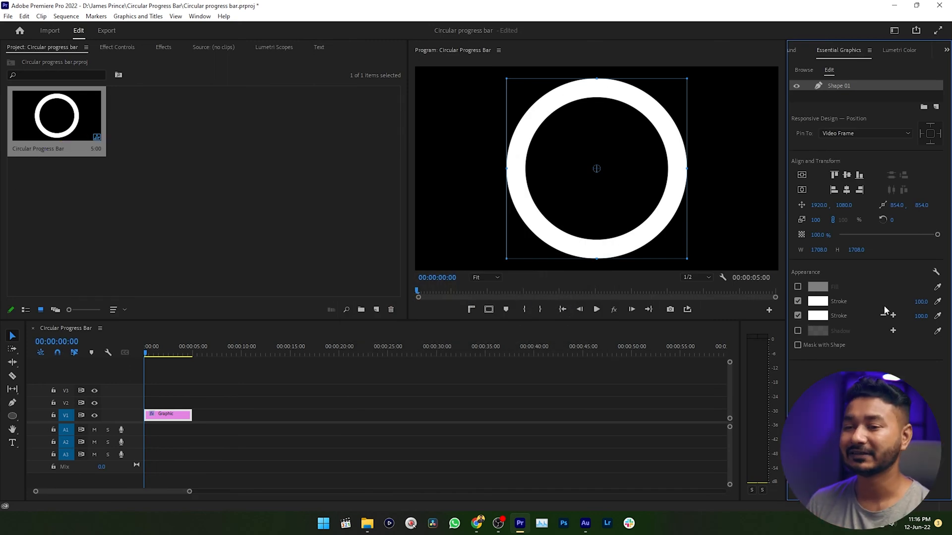
mouse_move(884, 316)
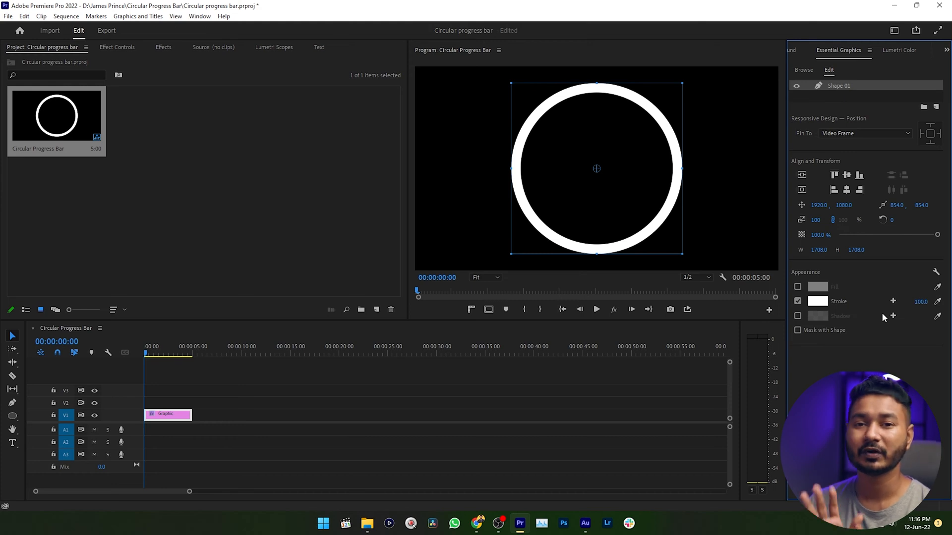
left_click(199, 16)
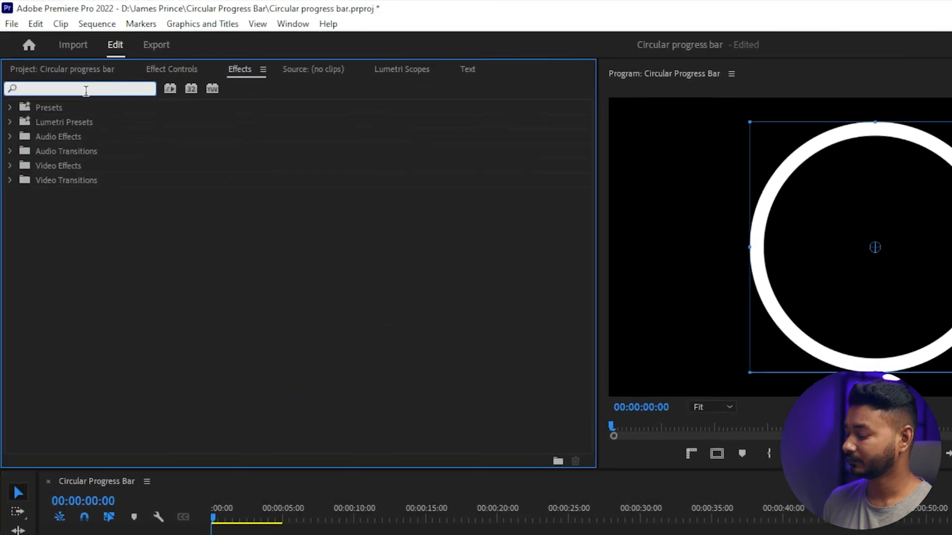
Search 'wipe', apply Radial Wipe to the ring clip and show Effect Controls
type("wipe")
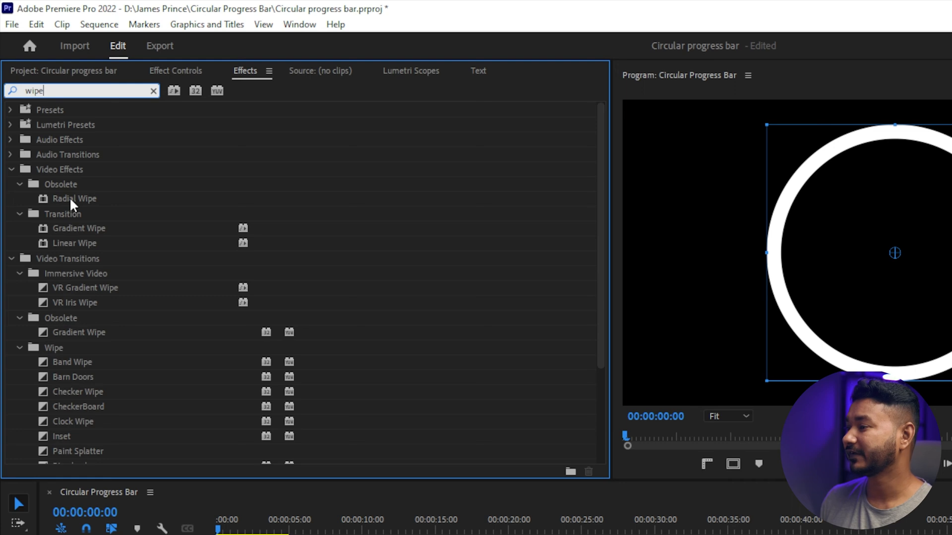
left_click(74, 198)
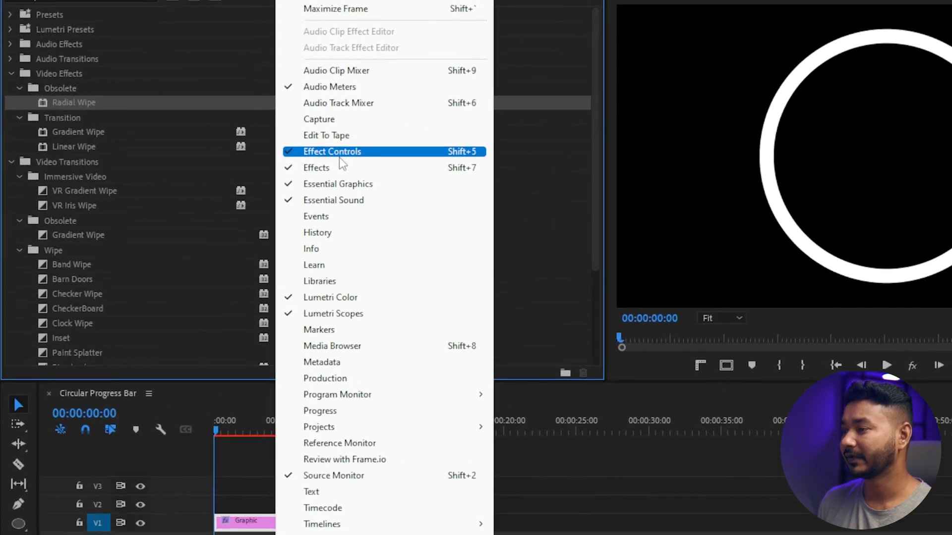
left_click(333, 151)
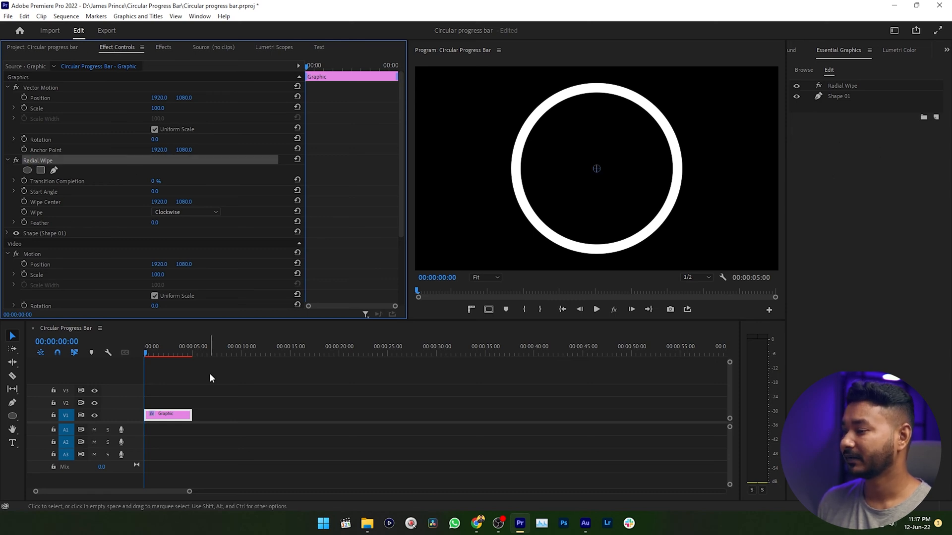
Keyframe Transition Completion from 0% so the ring wipes to a 63% arc at 3:04
left_click(145, 352)
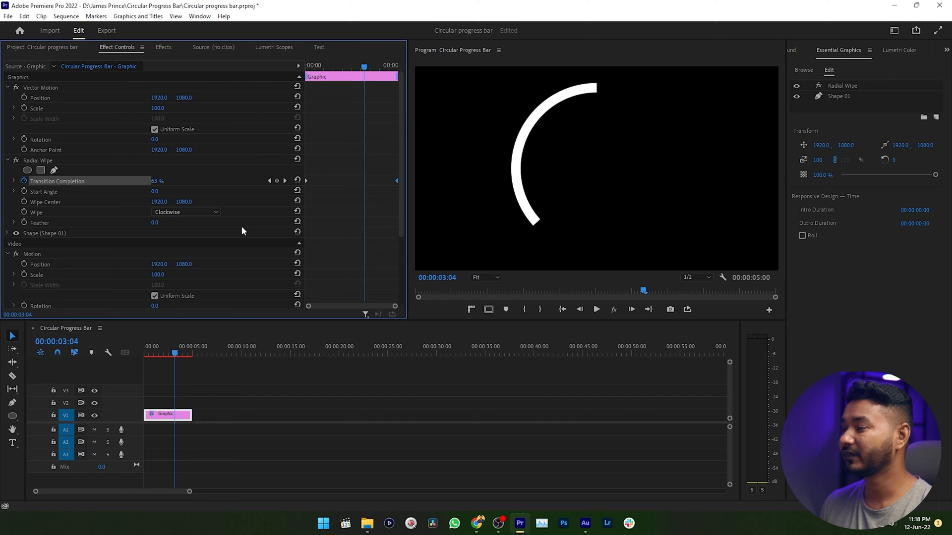
Set the Radial Wipe direction to Counterclockwise
left_click(185, 213)
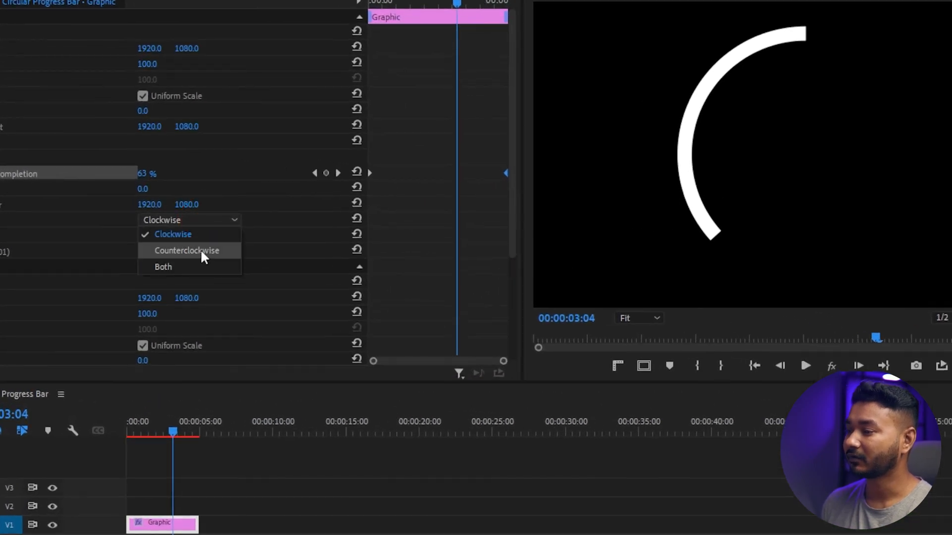
left_click(187, 250)
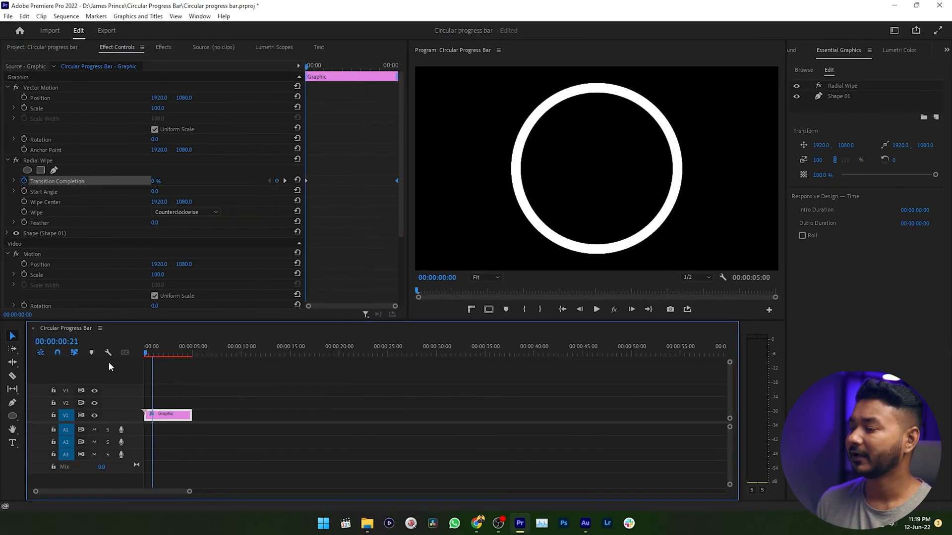